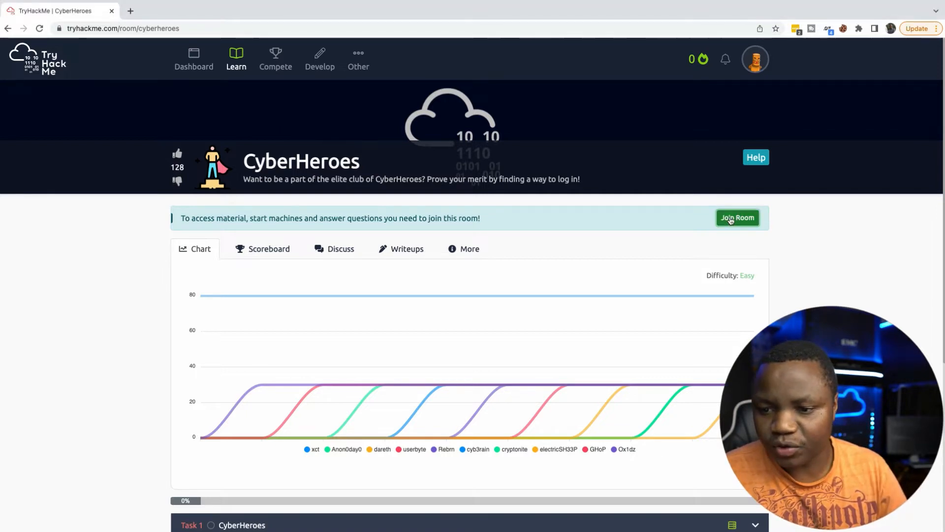
Step: Join the CyberHeroes room and start its target machine
click(738, 217)
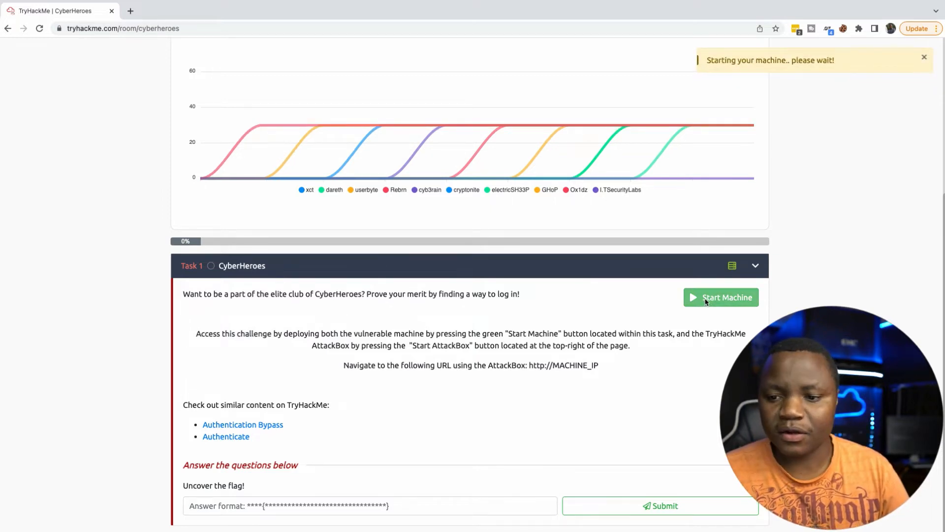
click(720, 297)
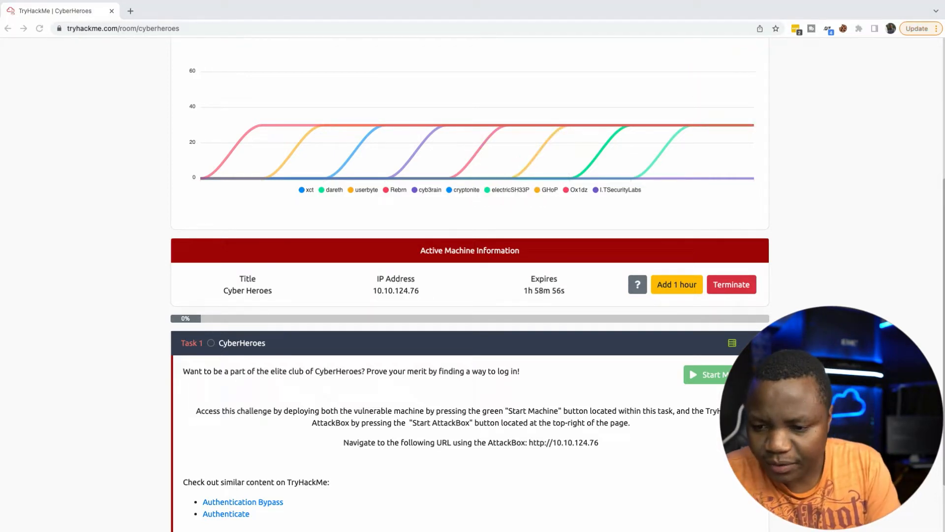
mouse_move(420, 293)
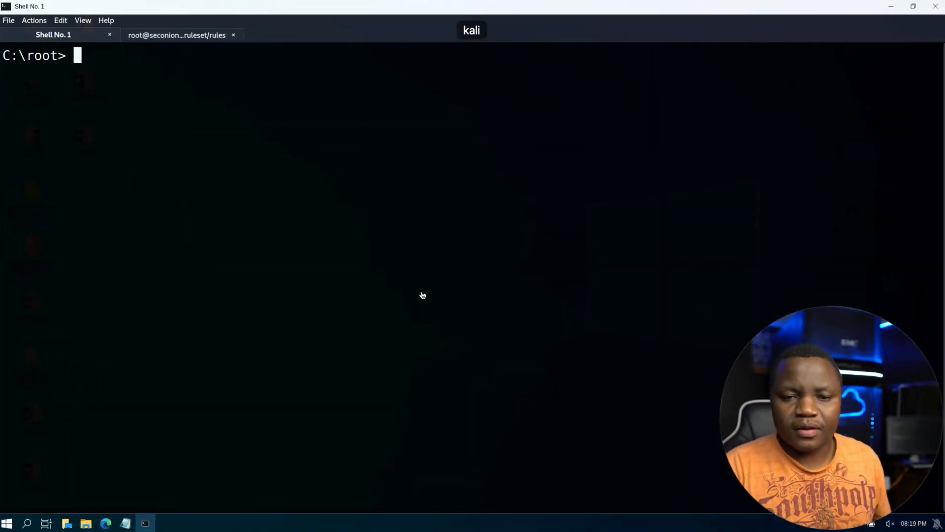
Step: Ping 10.10.124.76 from the Kali shell, then stop after a few replies
text(ping 10.10.124.76)
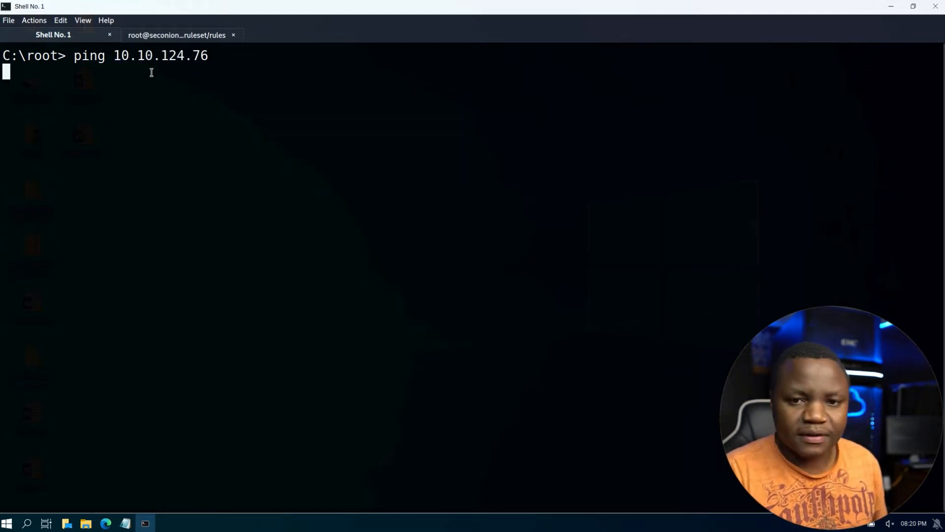
key(Return)
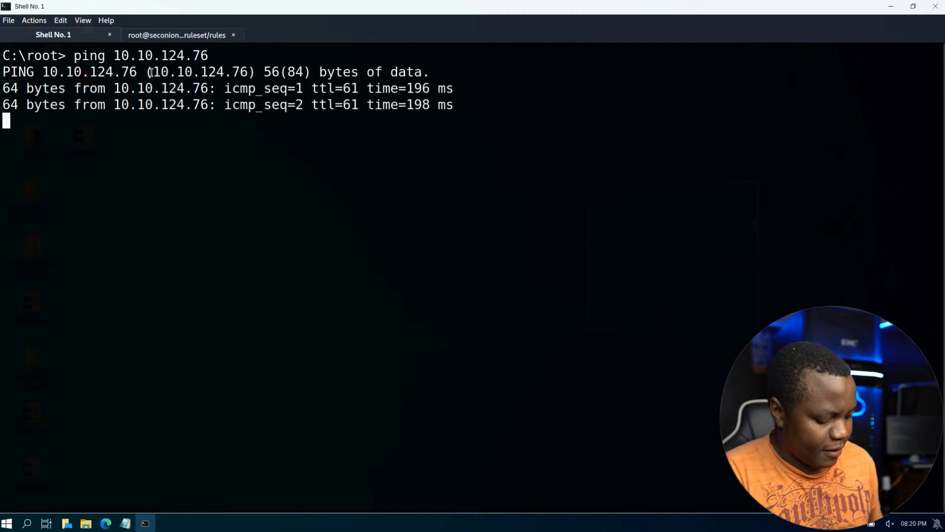
key(ctrl+c)
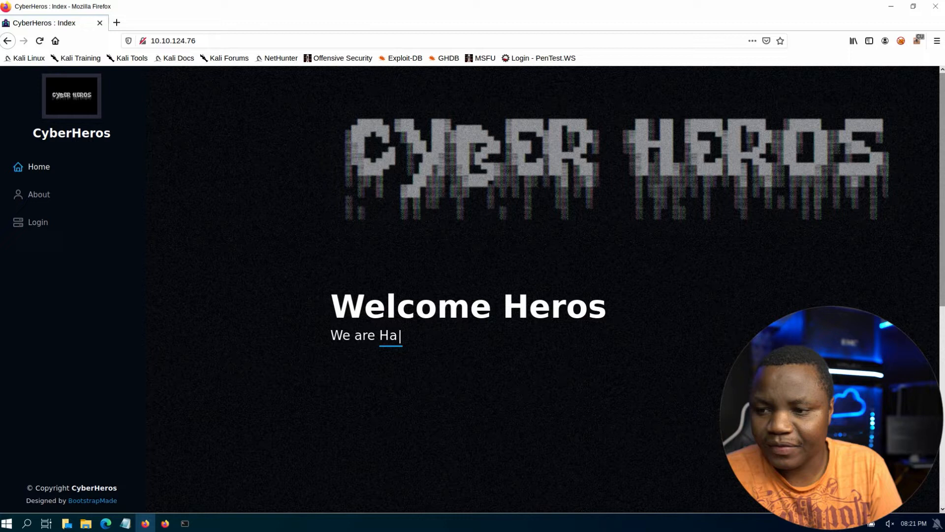
Step: View the CyberHeros home page source with Ctrl+U and scroll through it
text(ckers)
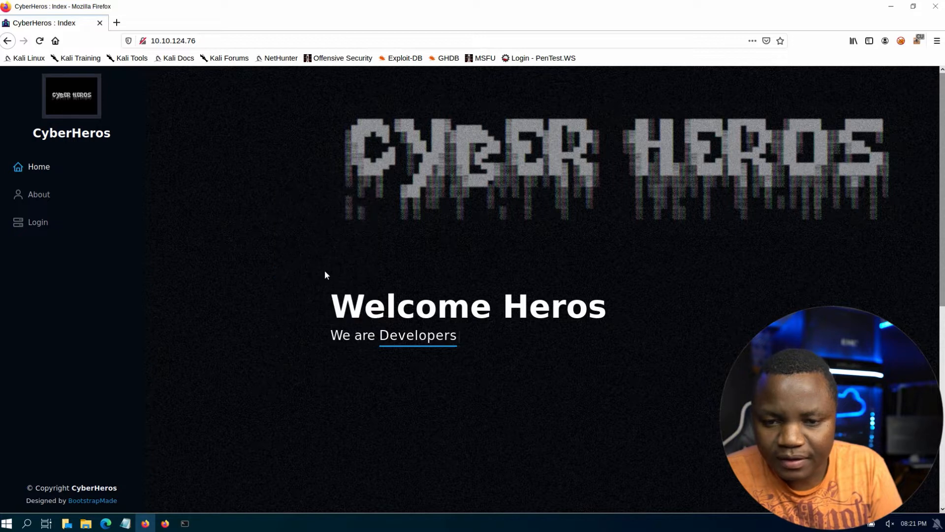
key(ctrl+u)
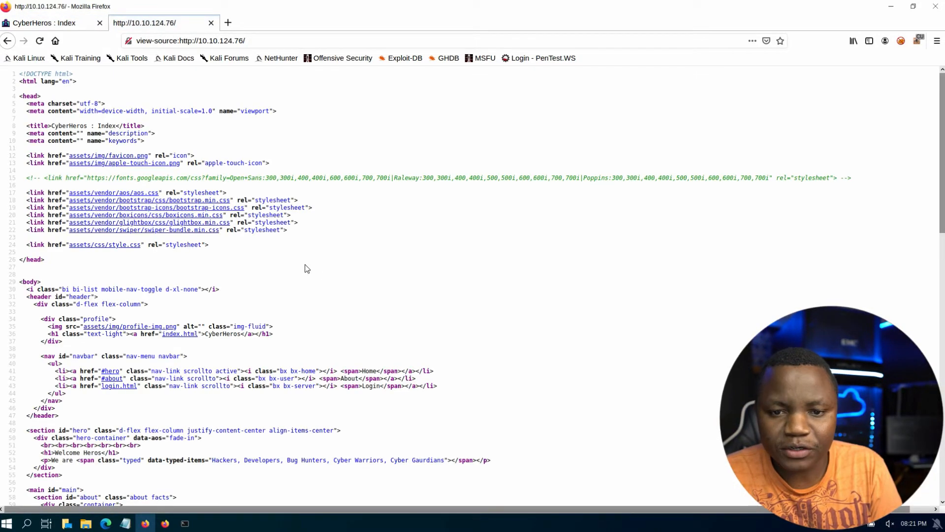
mouse_move(222, 270)
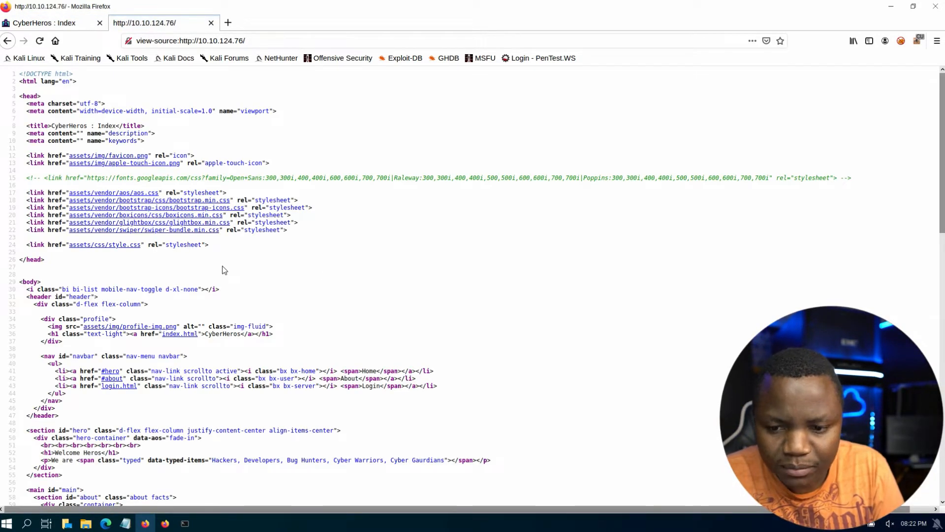
scroll(down, 3)
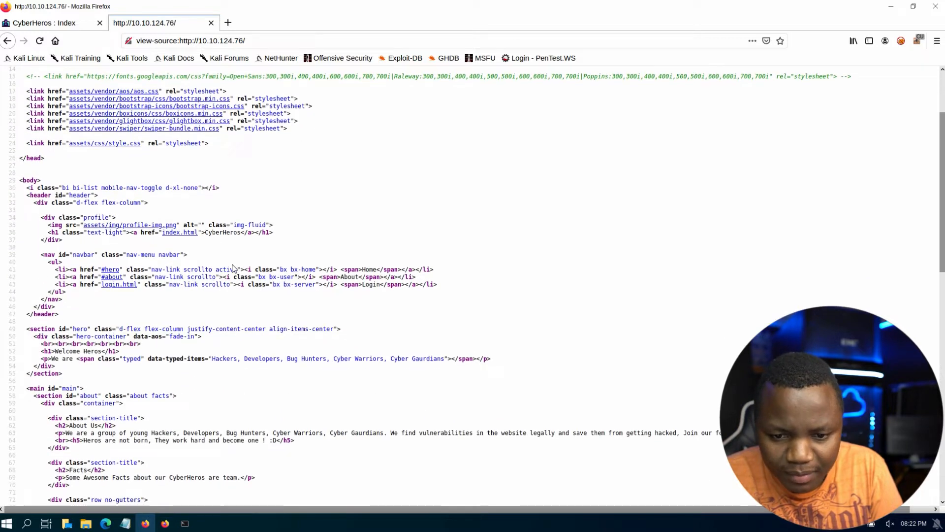
scroll(down, 3)
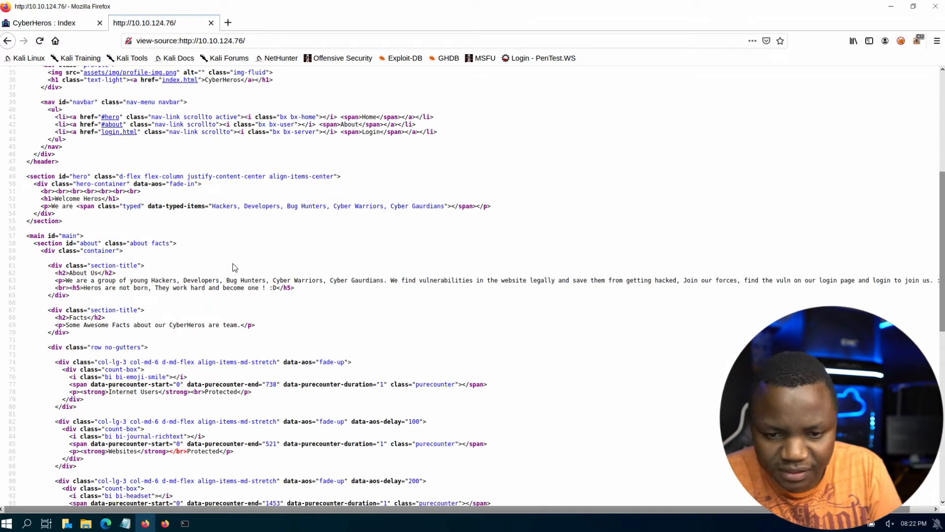
scroll(down, 3)
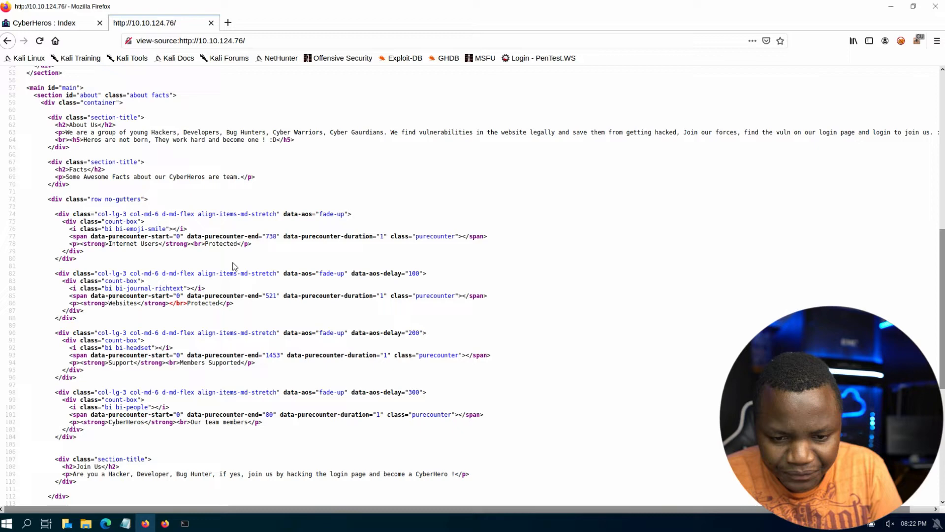
scroll(down, 3)
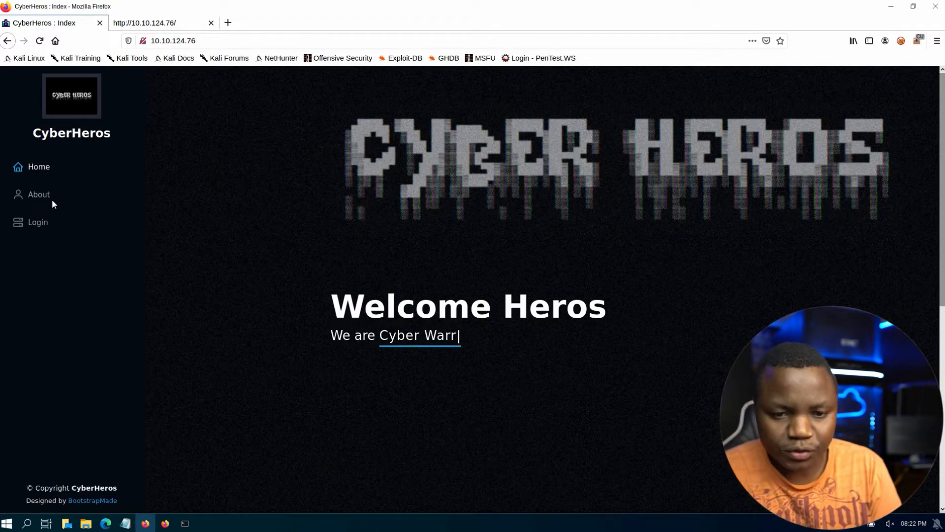
Step: Read About Us, open its page source in a new tab, then go to Login
click(39, 194)
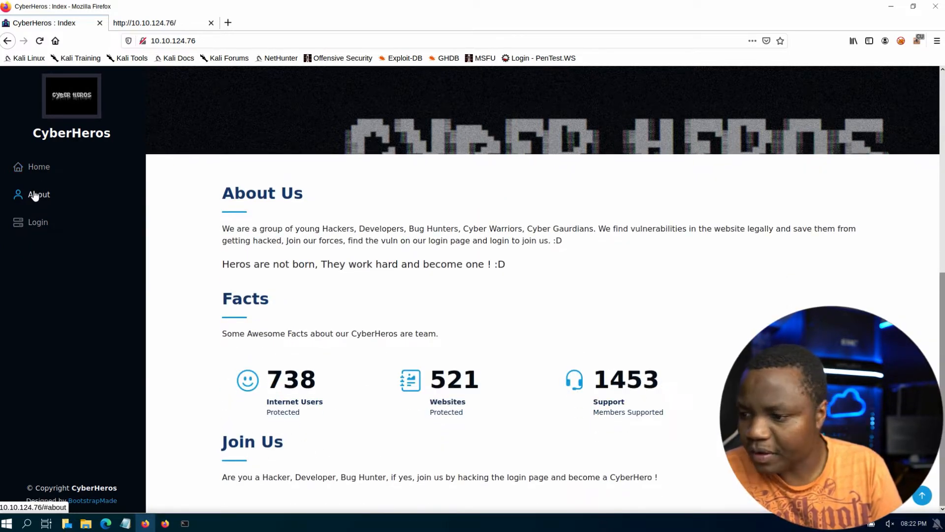
mouse_move(360, 293)
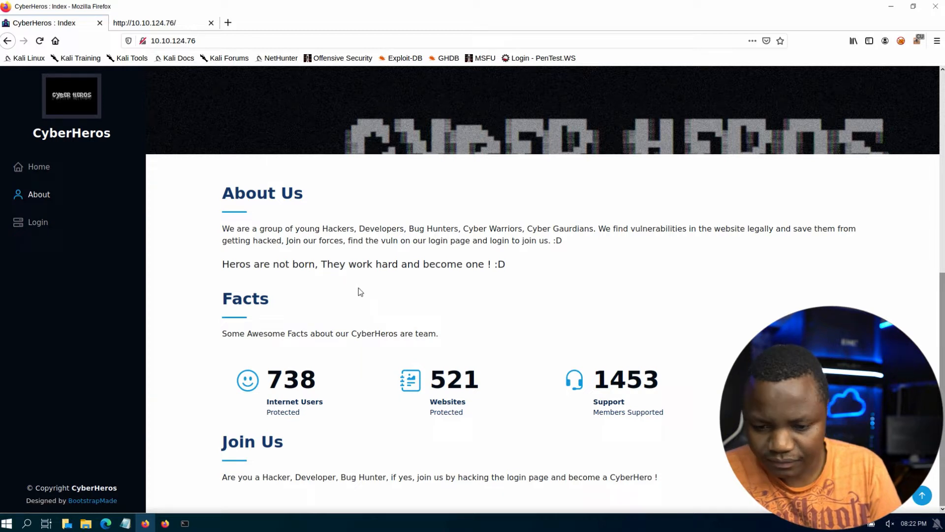
right_click(360, 292)
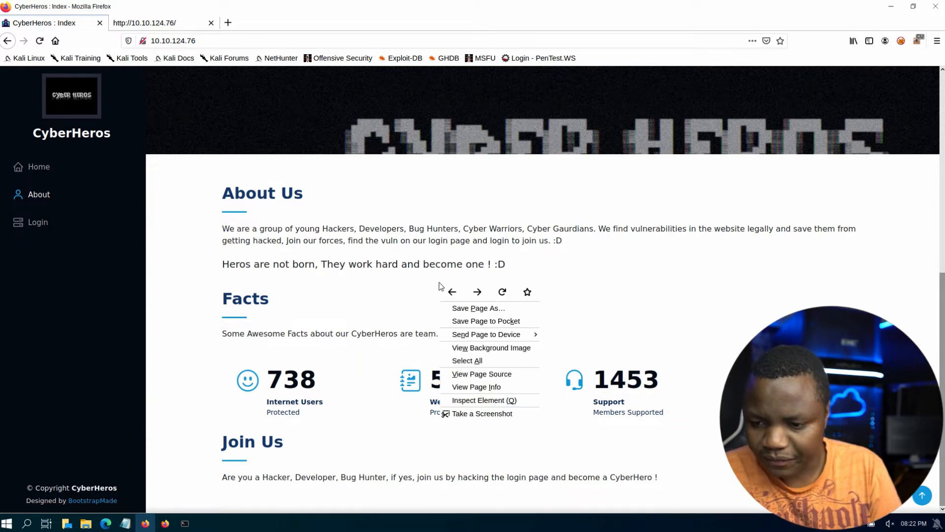
mouse_move(481, 373)
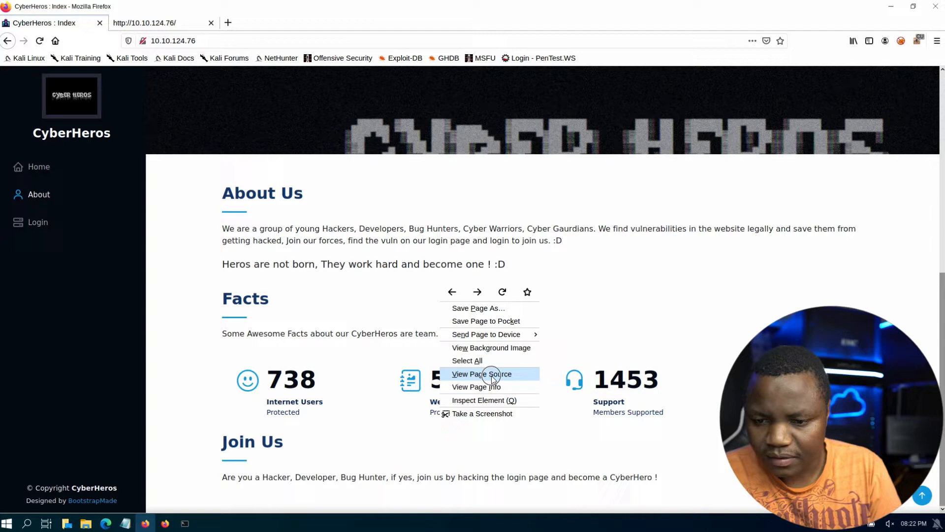
click(481, 374)
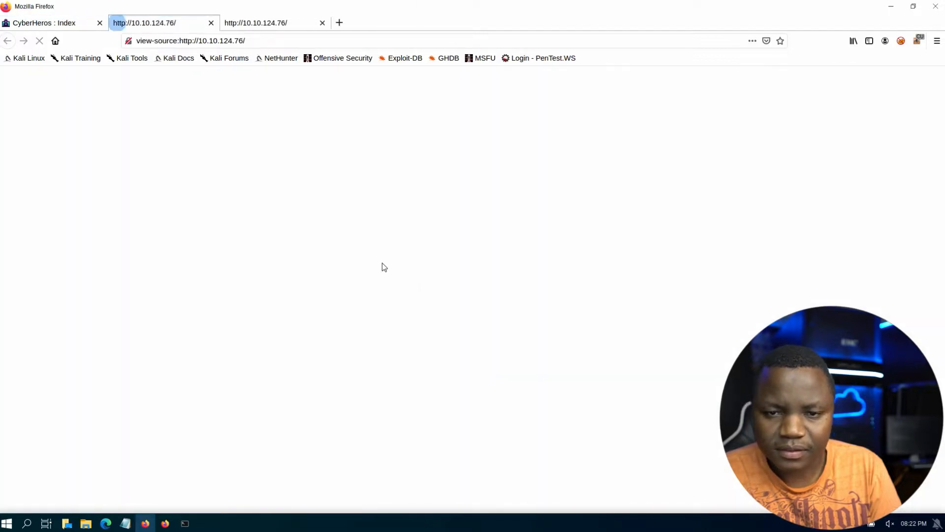
click(43, 22)
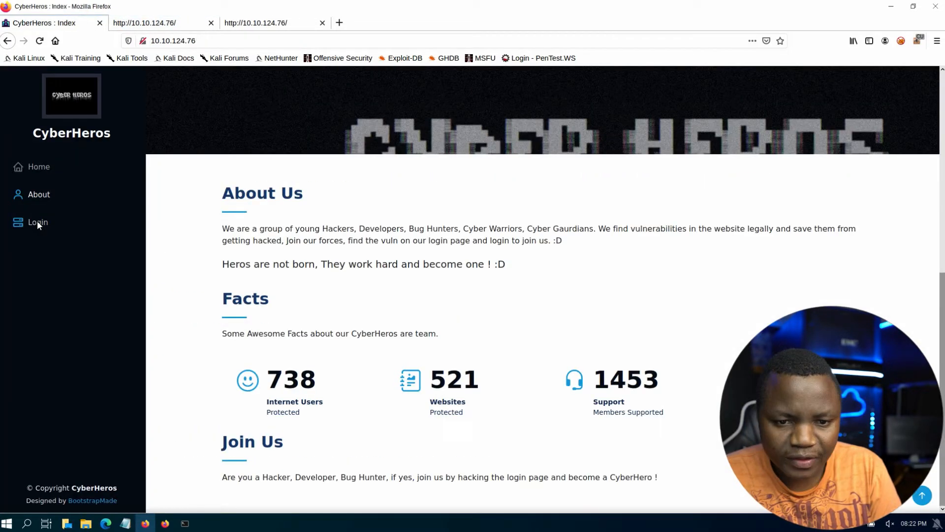
click(37, 222)
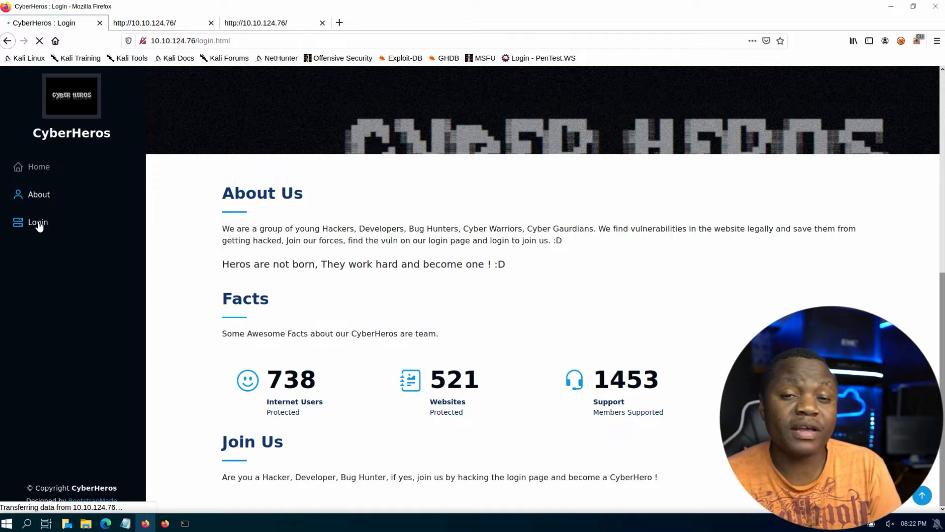
Step: Try logging in as admin/admin and dismiss the incorrect-password alert
click(37, 222)
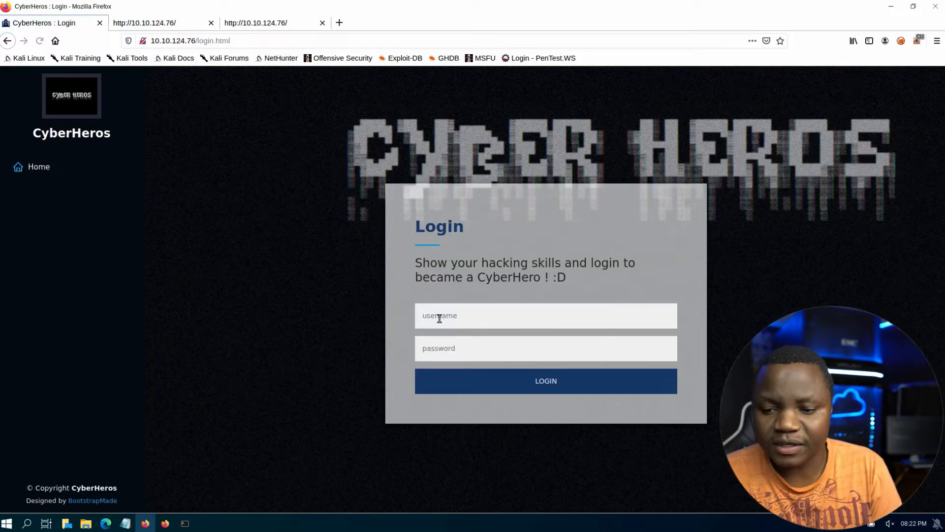
text(admin)
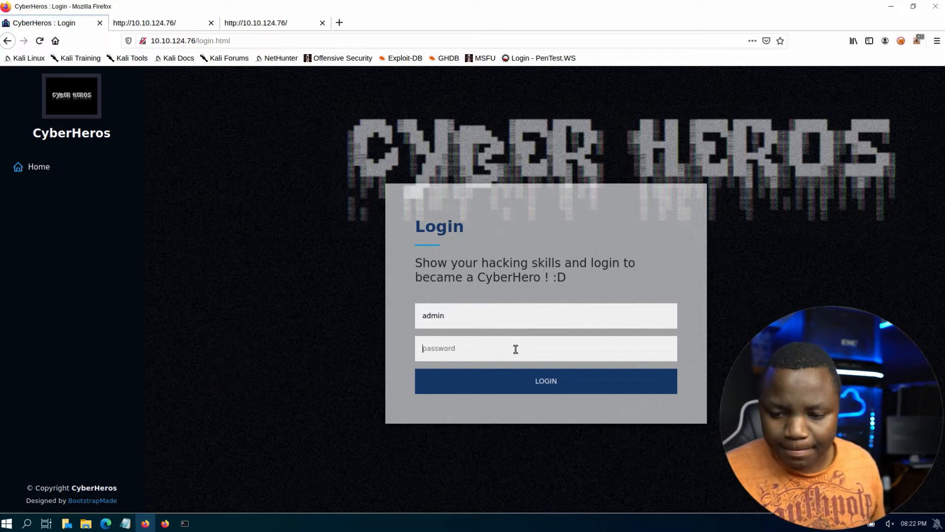
text(admin)
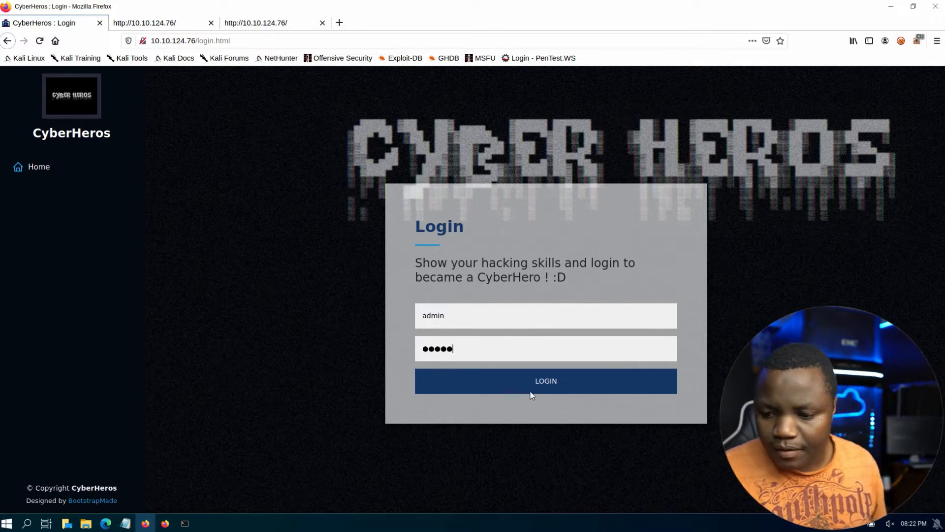
click(545, 381)
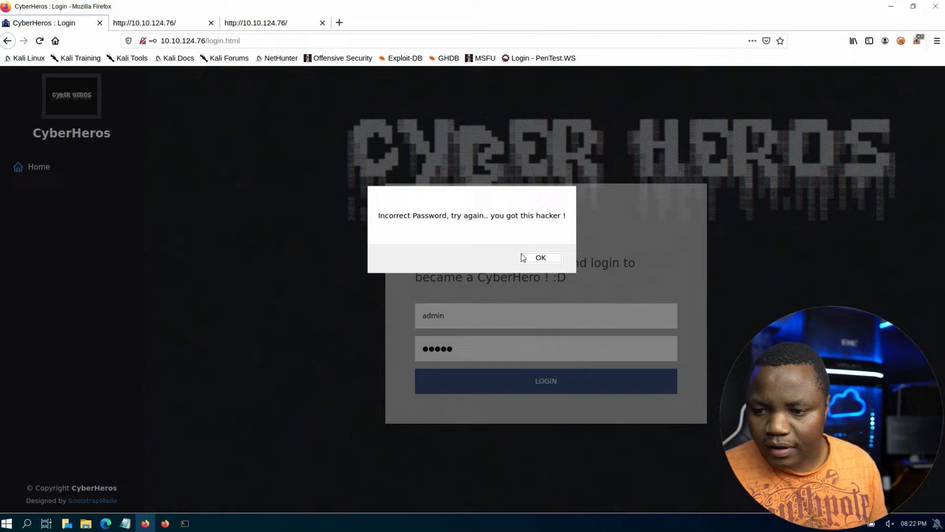
mouse_move(437, 228)
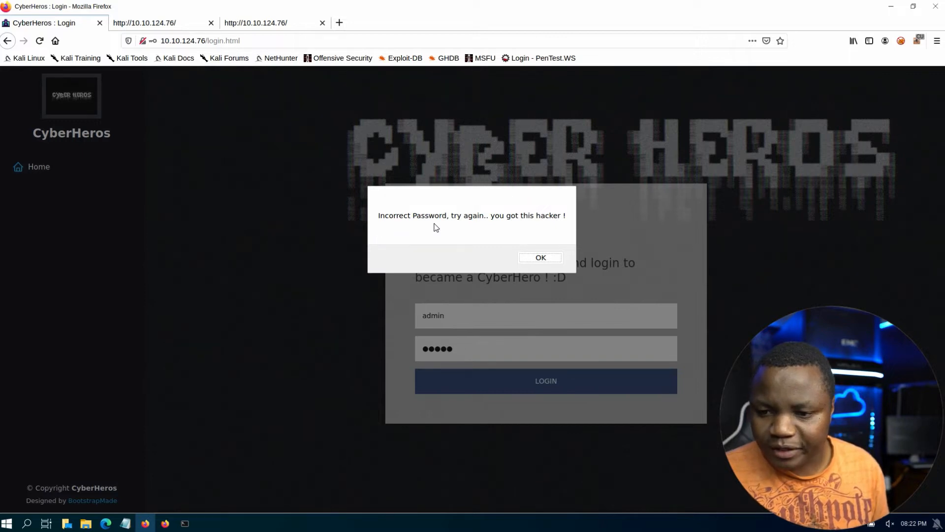
mouse_move(530, 233)
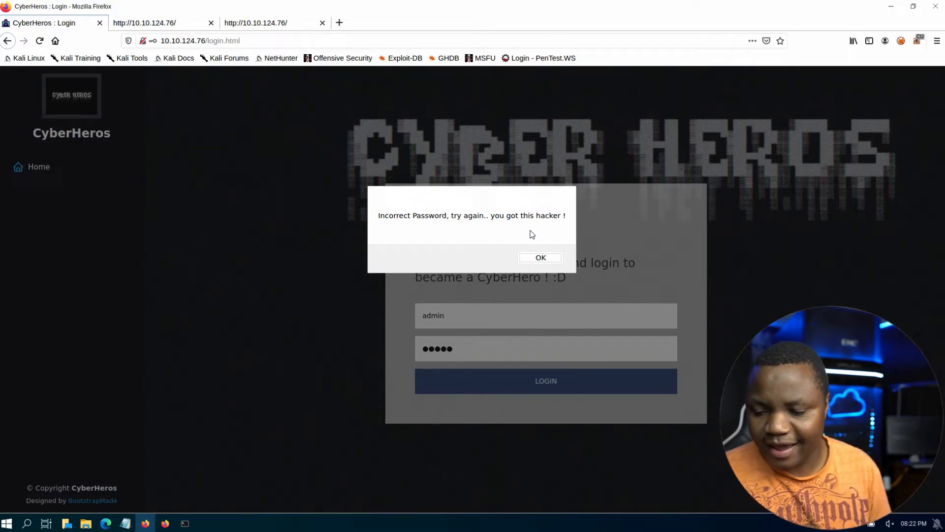
click(539, 257)
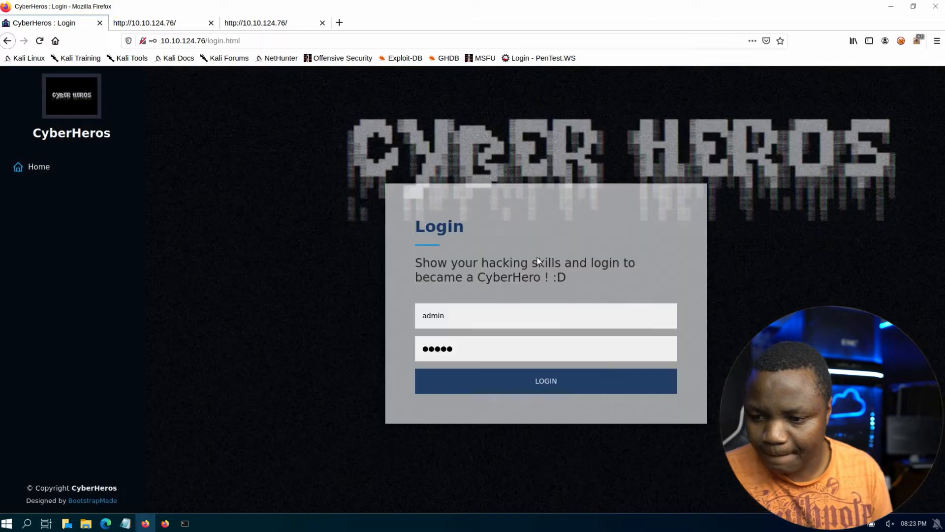
mouse_move(279, 203)
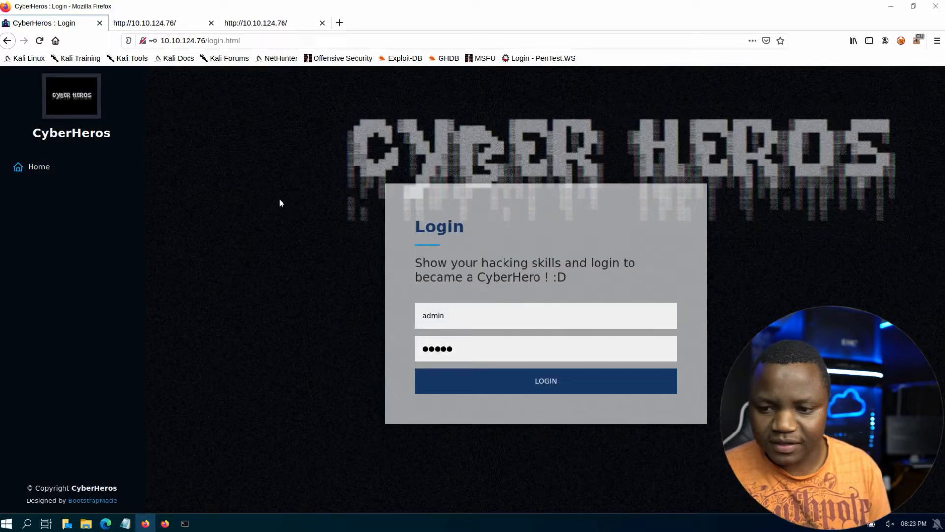
Step: Open the login page's source and scroll to the authenticate() script
right_click(279, 203)
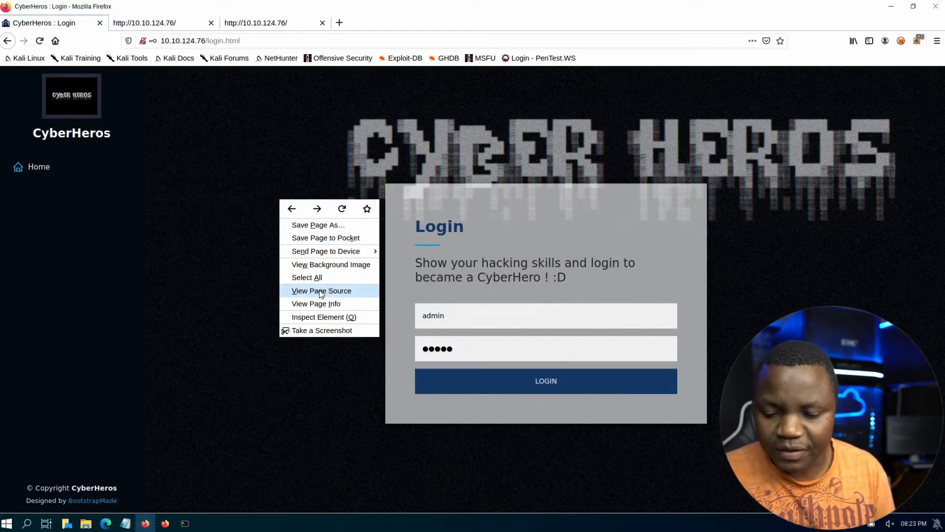
click(321, 291)
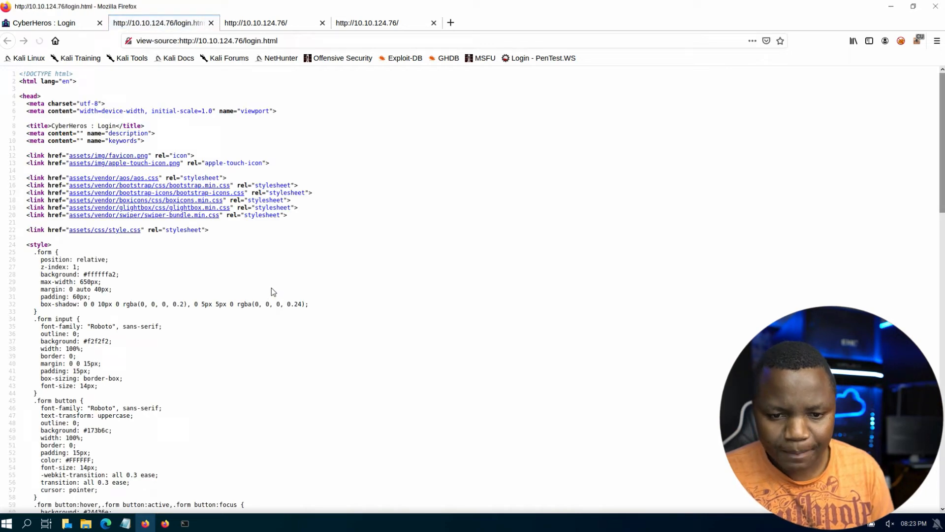
scroll(down, 3)
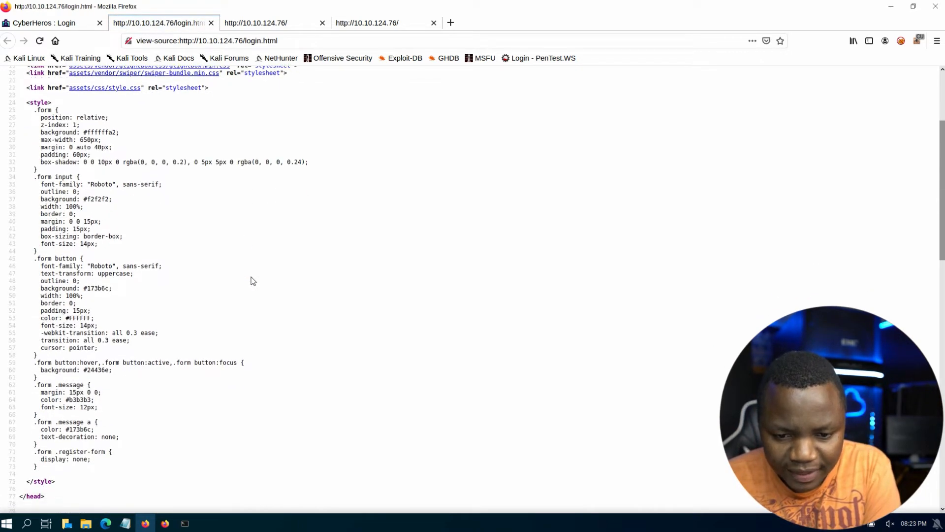
scroll(down, 3)
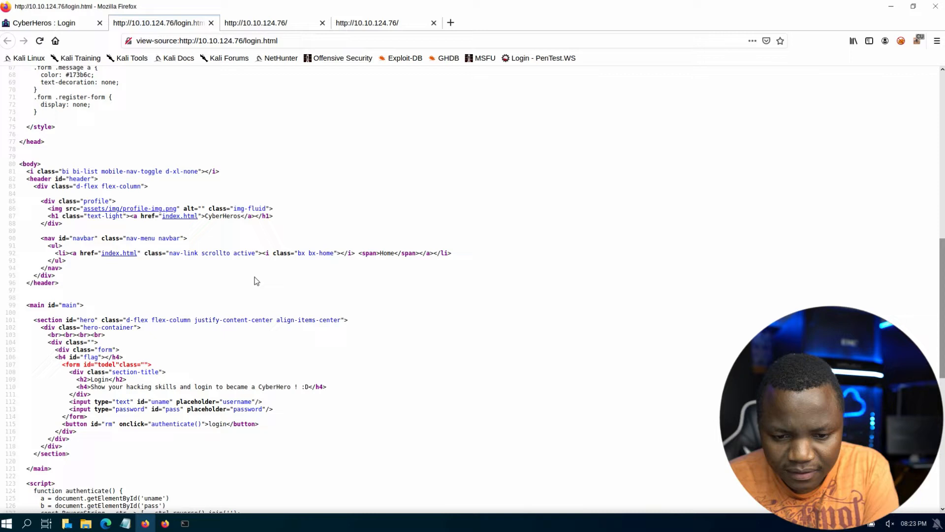
scroll(down, 3)
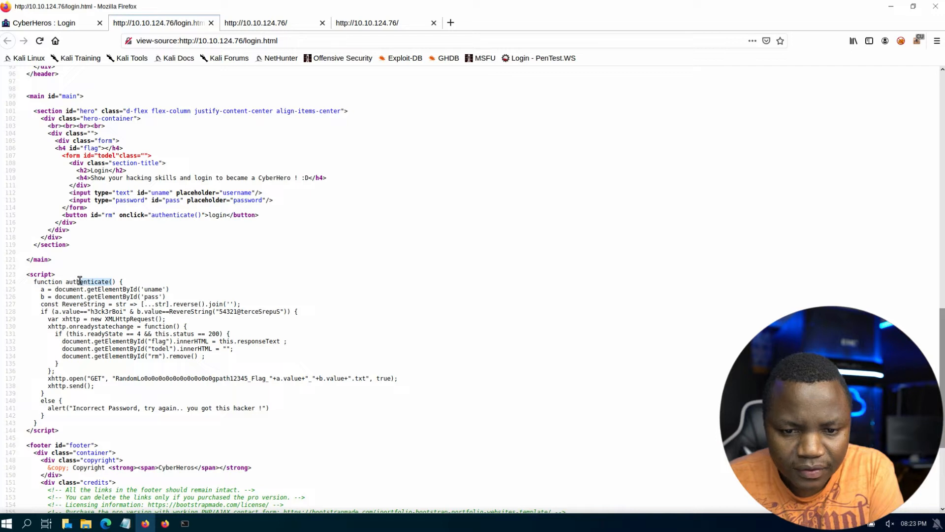
Step: Select the hard-coded username h3ck3rBoi in the login script and copy it
scroll(down, 3)
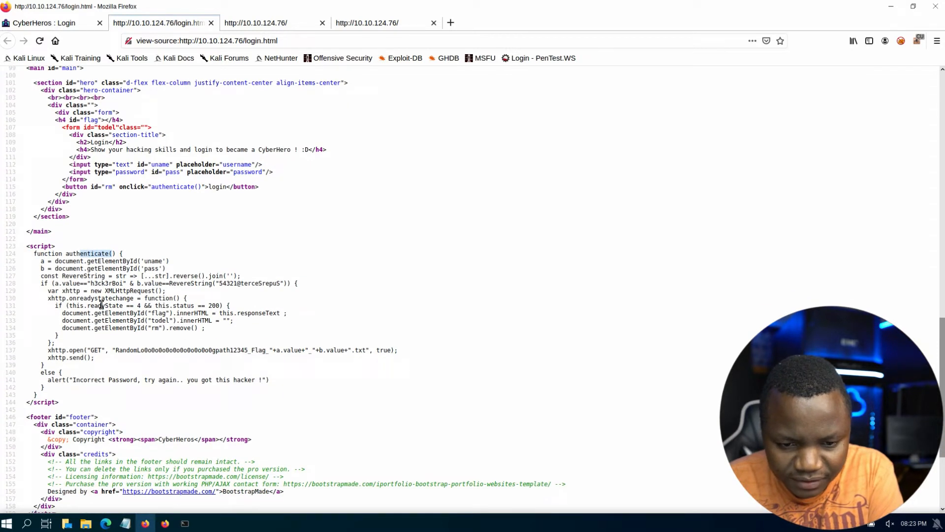
mouse_move(266, 349)
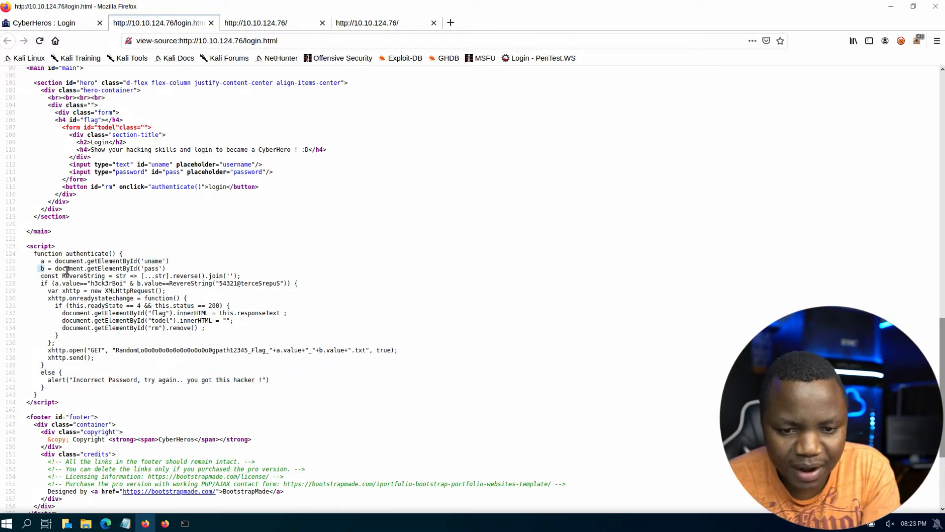
double_click(151, 268)
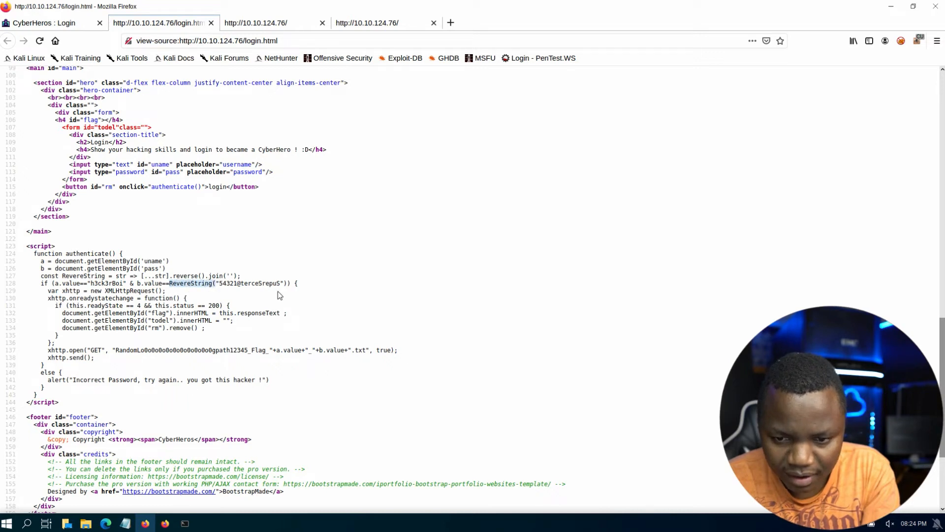
double_click(217, 277)
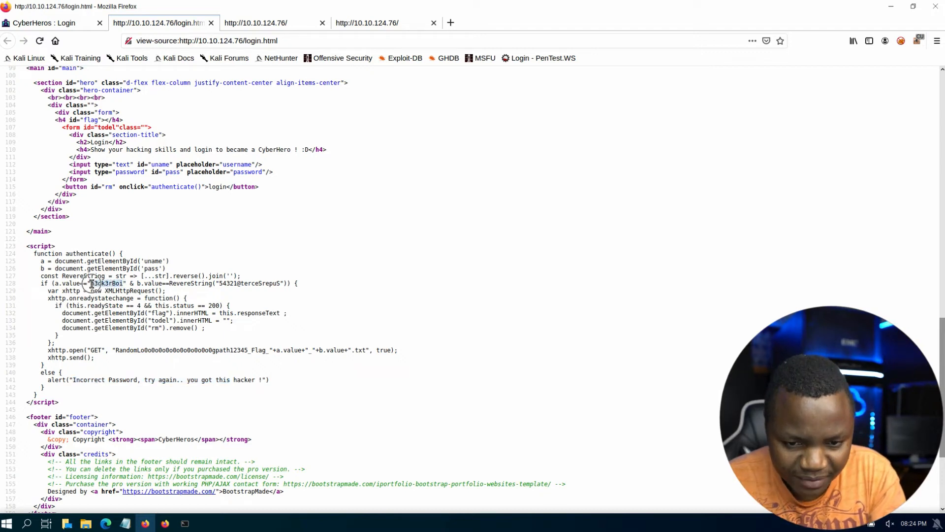
right_click(106, 284)
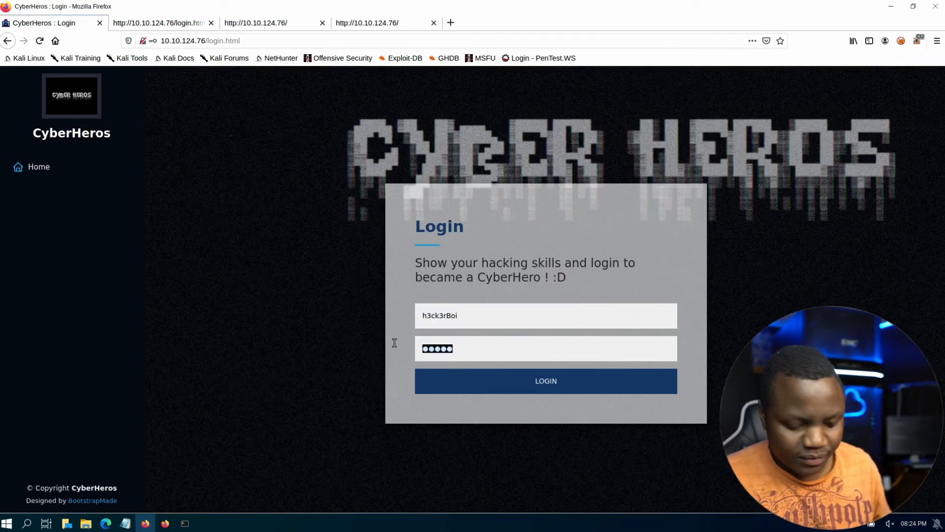
Step: Switch tabs and return to the login page's source view
click(255, 22)
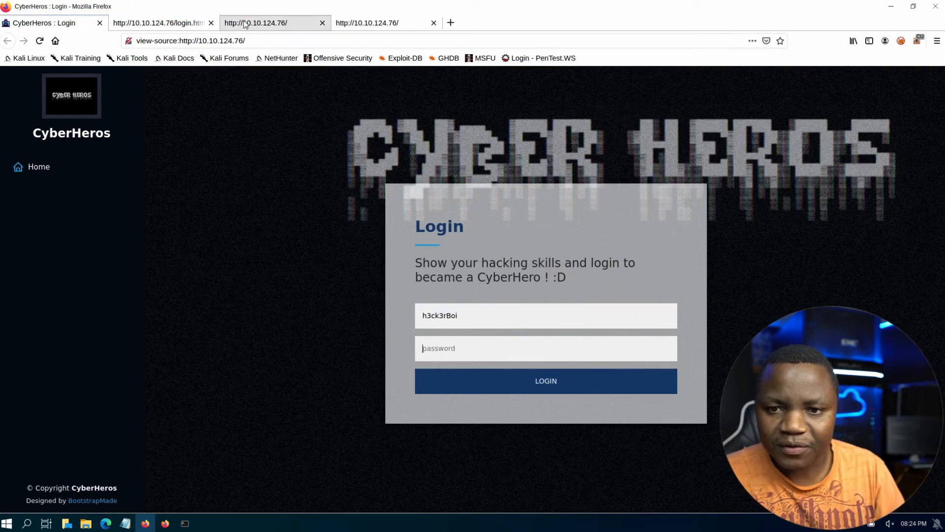
click(158, 22)
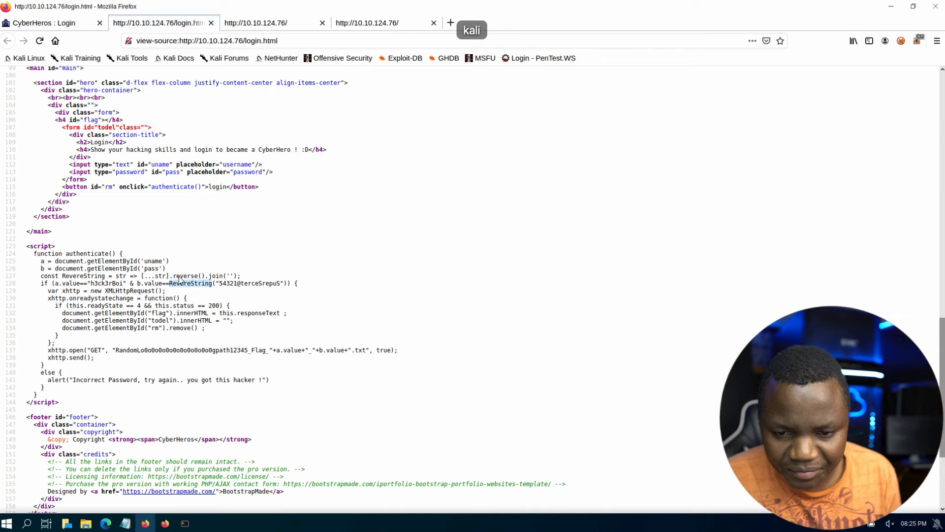
mouse_move(208, 295)
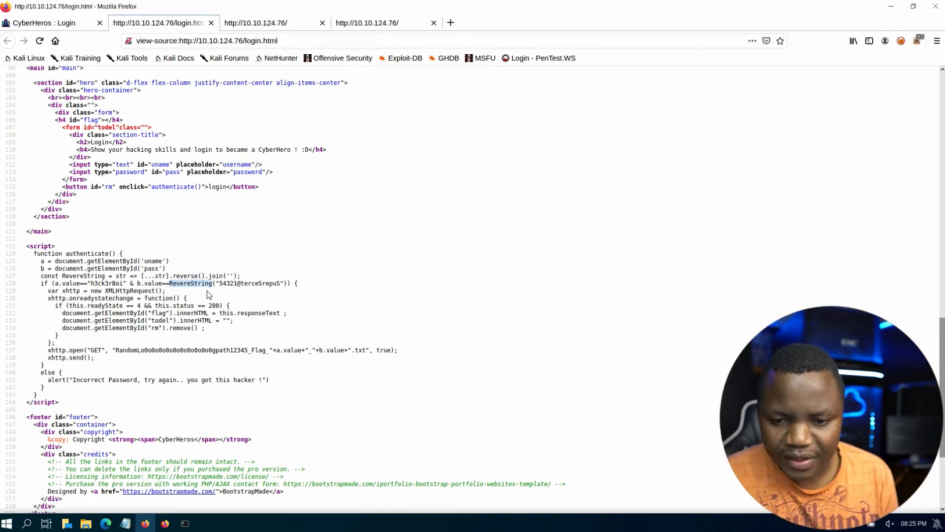
double_click(244, 282)
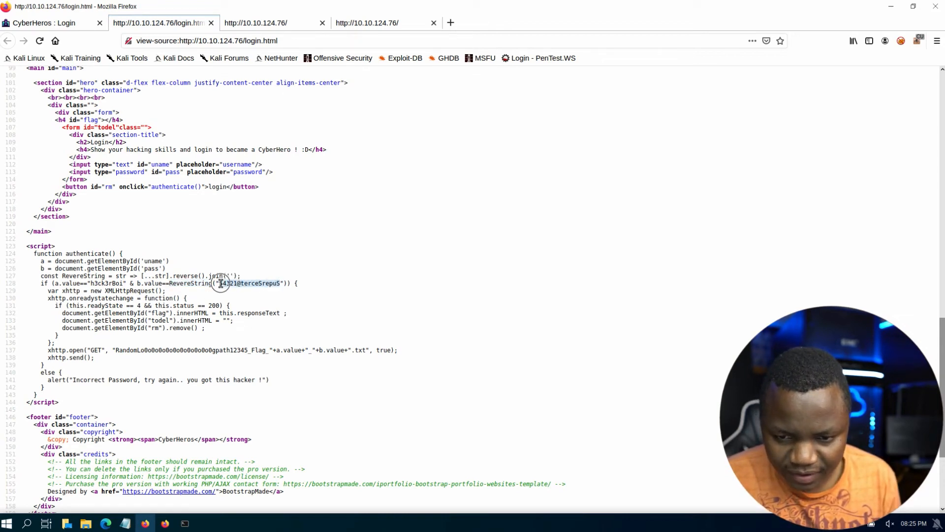
right_click(247, 282)
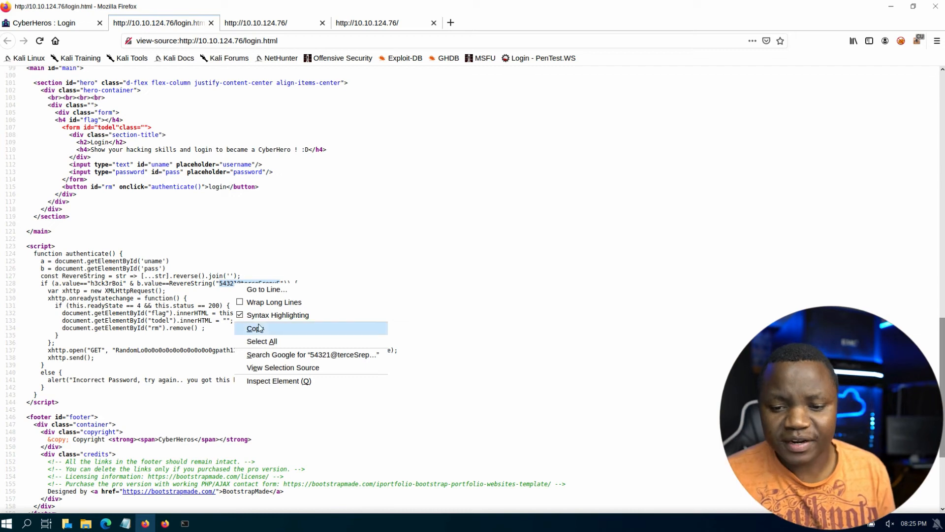
click(254, 327)
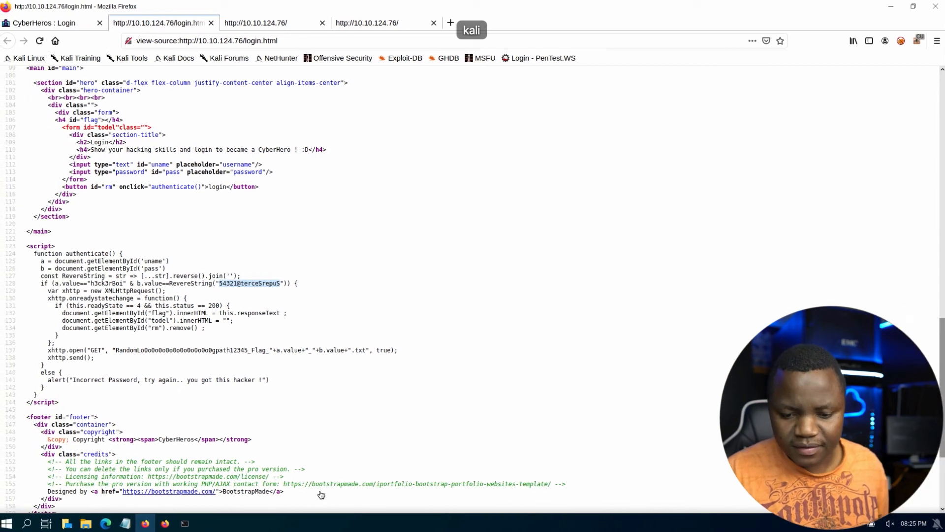
click(184, 522)
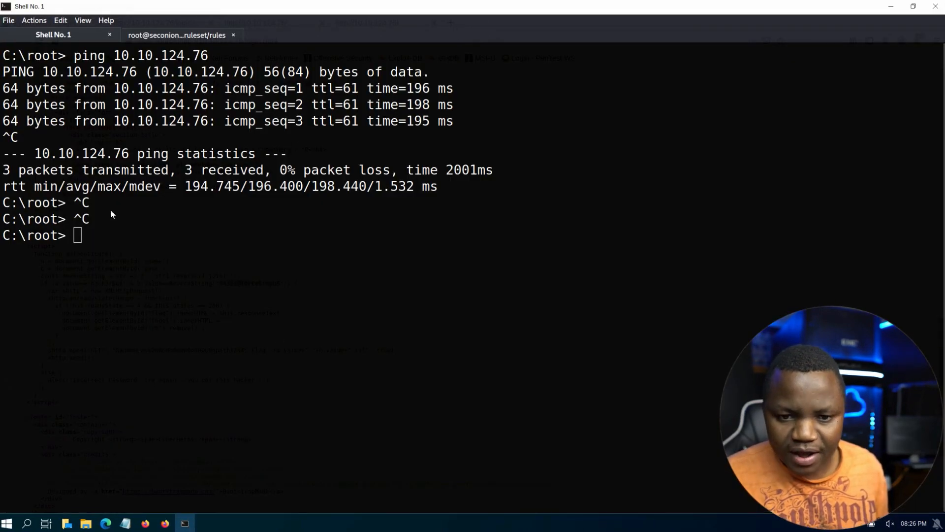
text(ech)
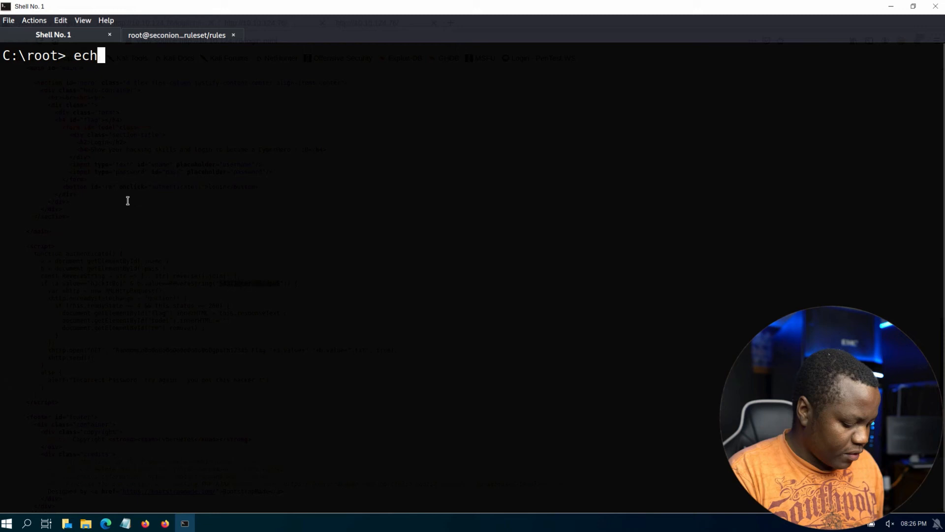
text(o ")
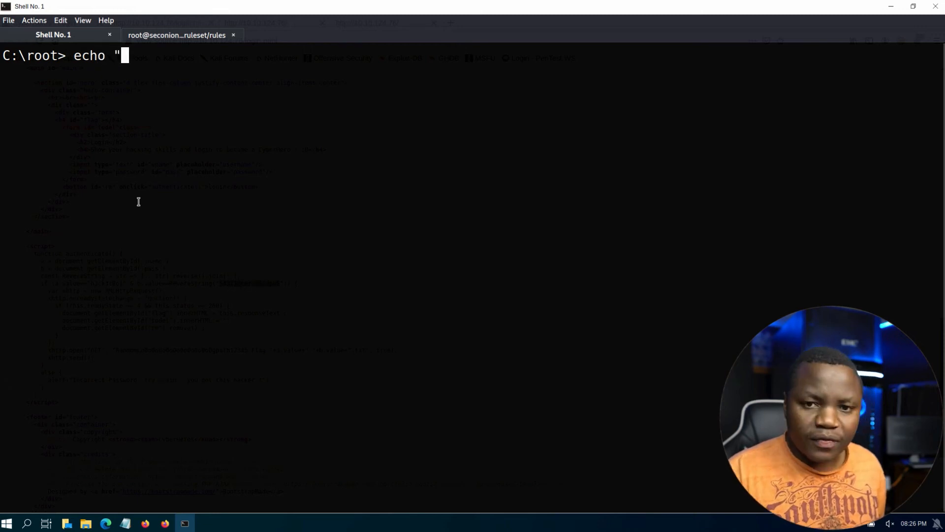
text(54321@terceSrepuS)
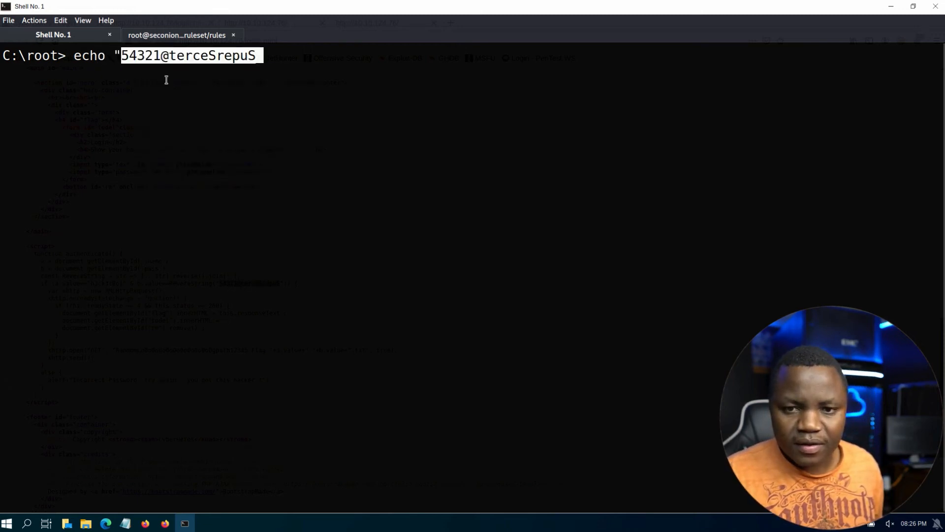
text(" | rev)
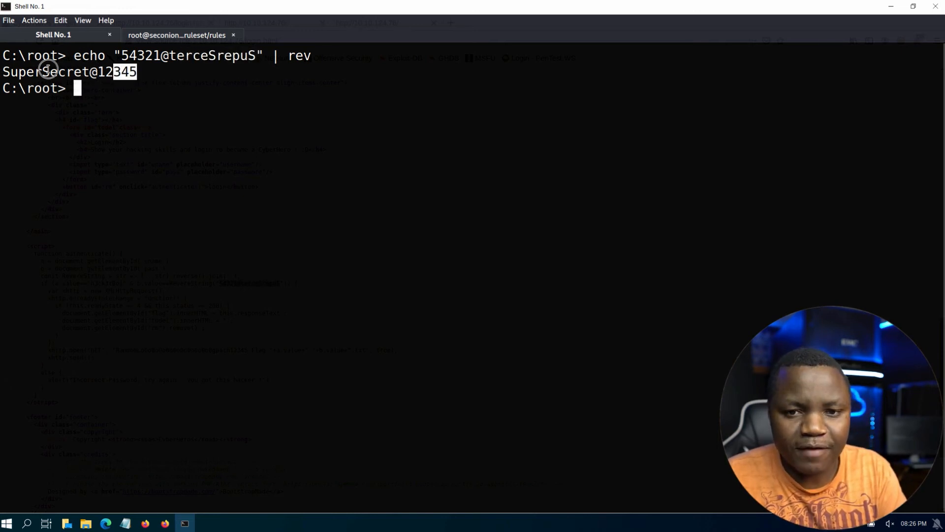
right_click(48, 71)
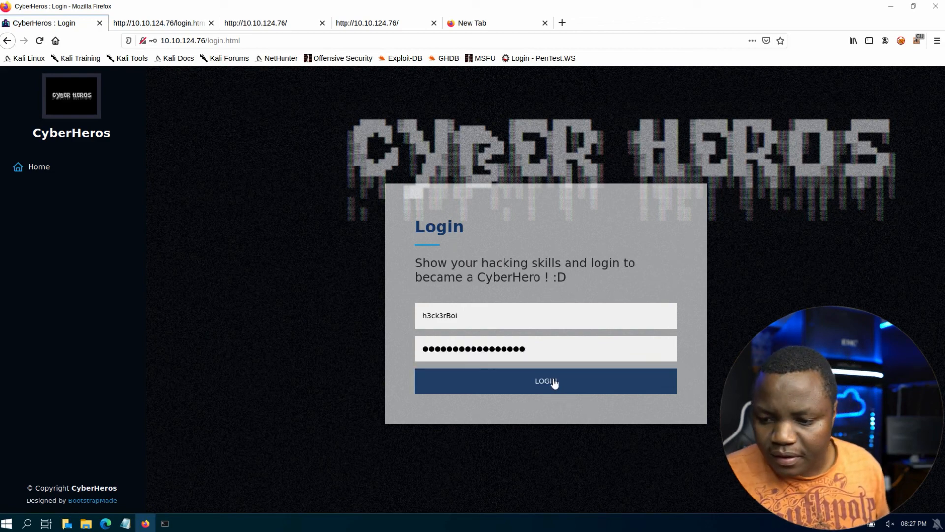
Step: Log in as h3ck3rBoi with the decoded password and copy the displayed flag
click(544, 380)
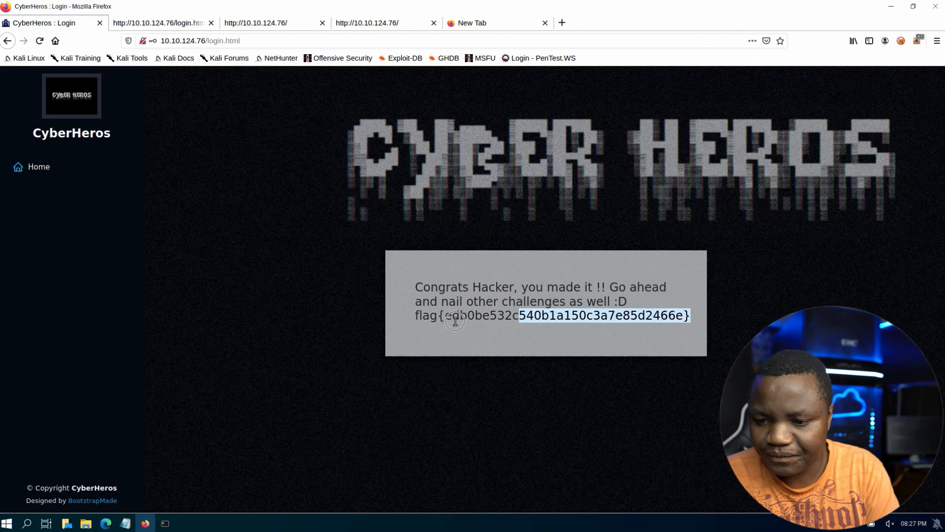
right_click(454, 315)
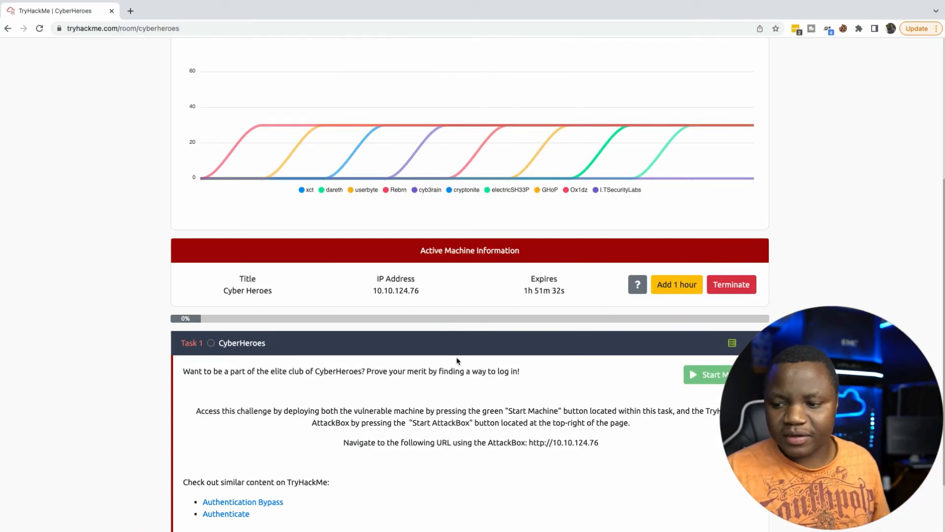
scroll(down, 3)
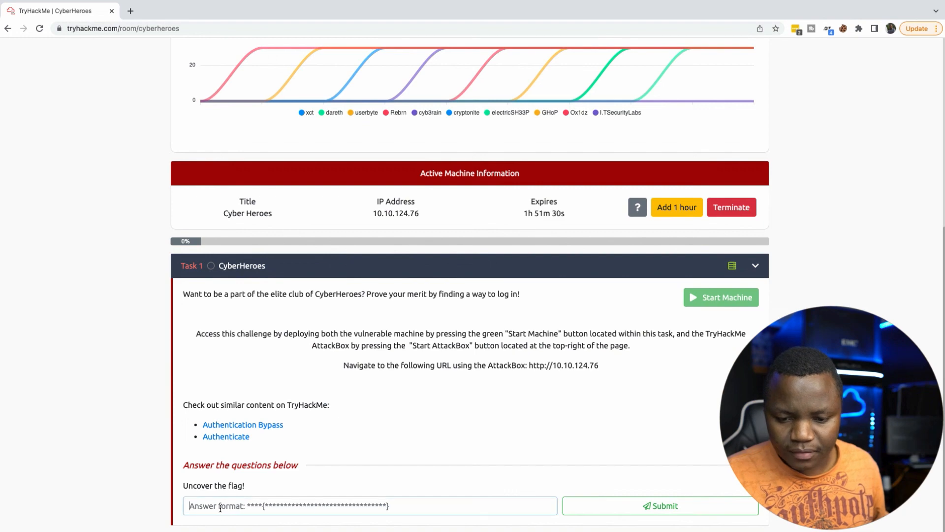
text(flag{edb0be532c540b1a150c3a7e85d2466e})
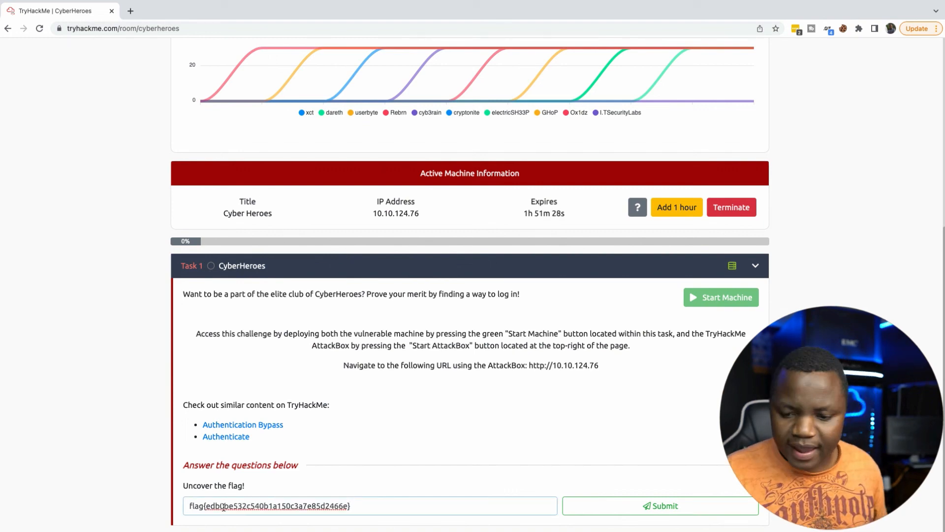
click(659, 505)
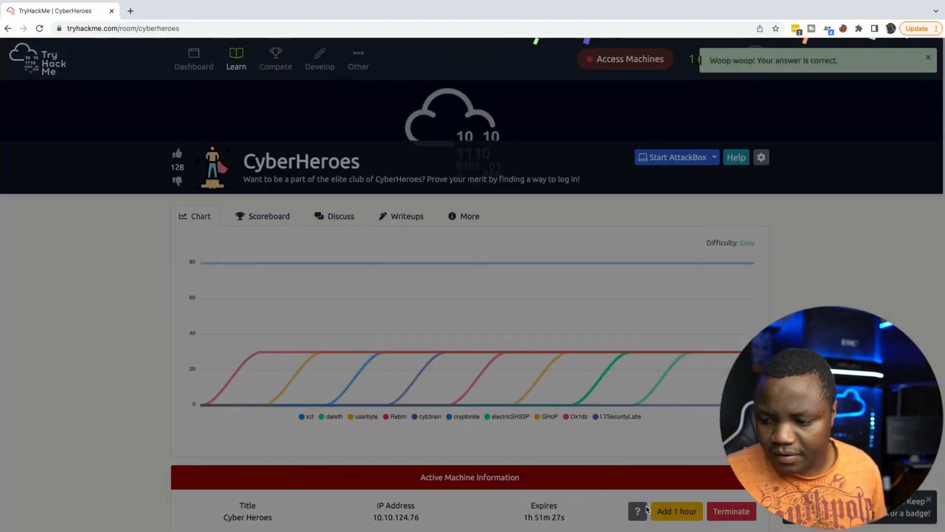